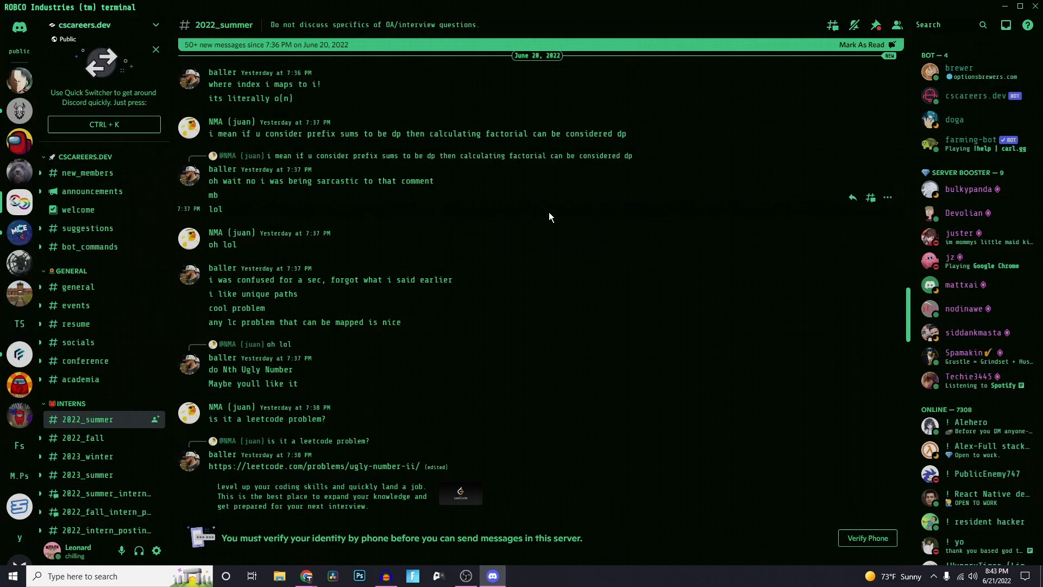
{"action": "mouse_move", "coordinate": [185, 227]}
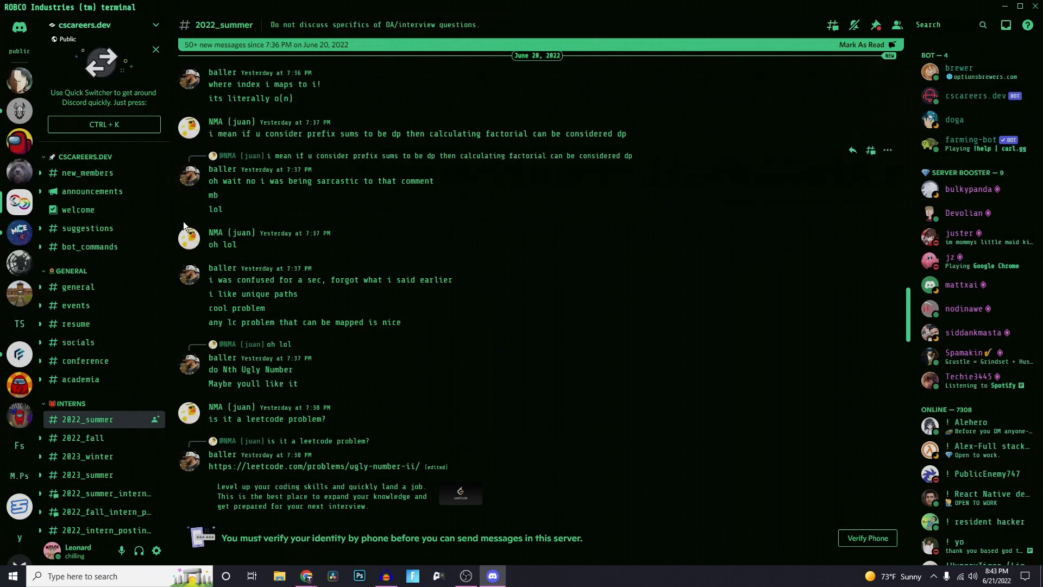
{"action": "mouse_move", "coordinate": [451, 216]}
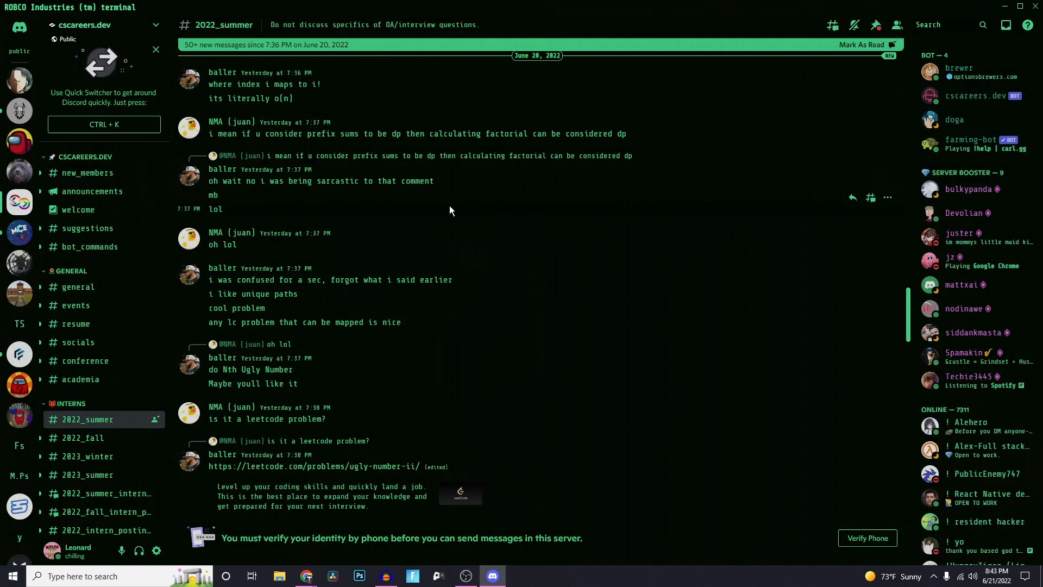
{"action": "mouse_move", "coordinate": [446, 210]}
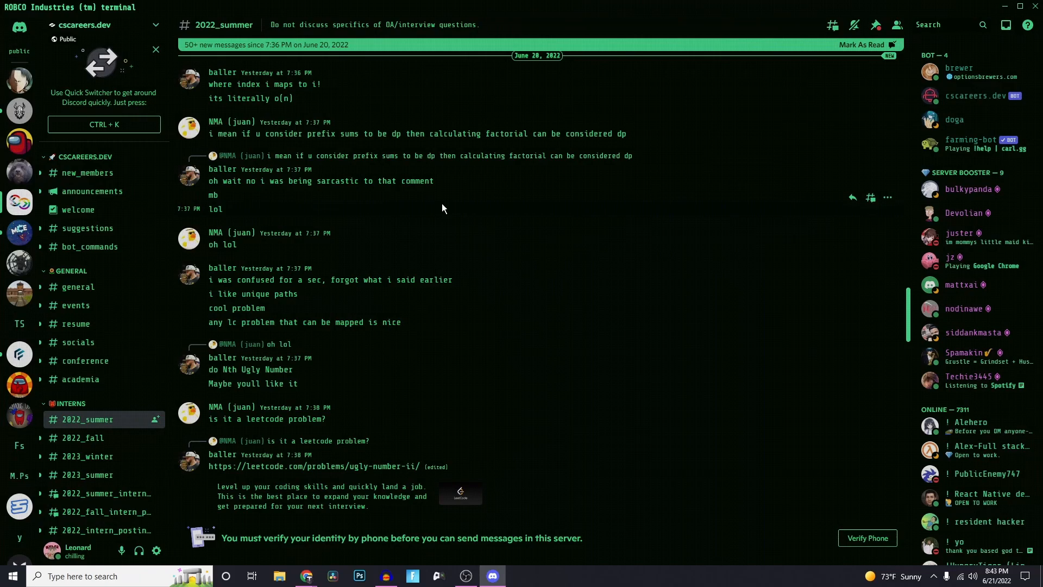
{"action": "mouse_move", "coordinate": [445, 215]}
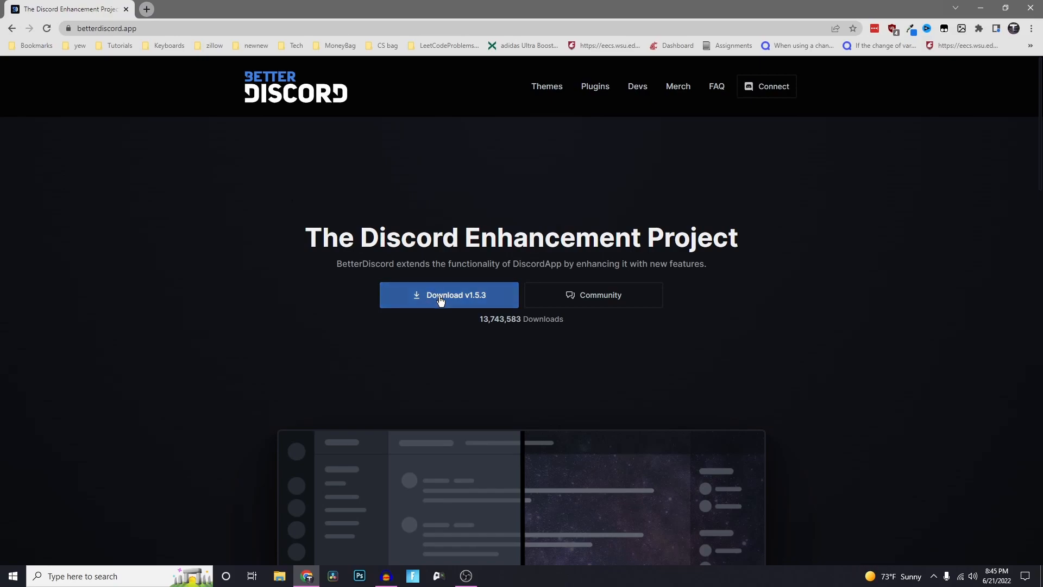
Download the BetterDiscord v1.5.3 installer from betterdiscord.app and run it
{"action": "left_click", "coordinate": [448, 295]}
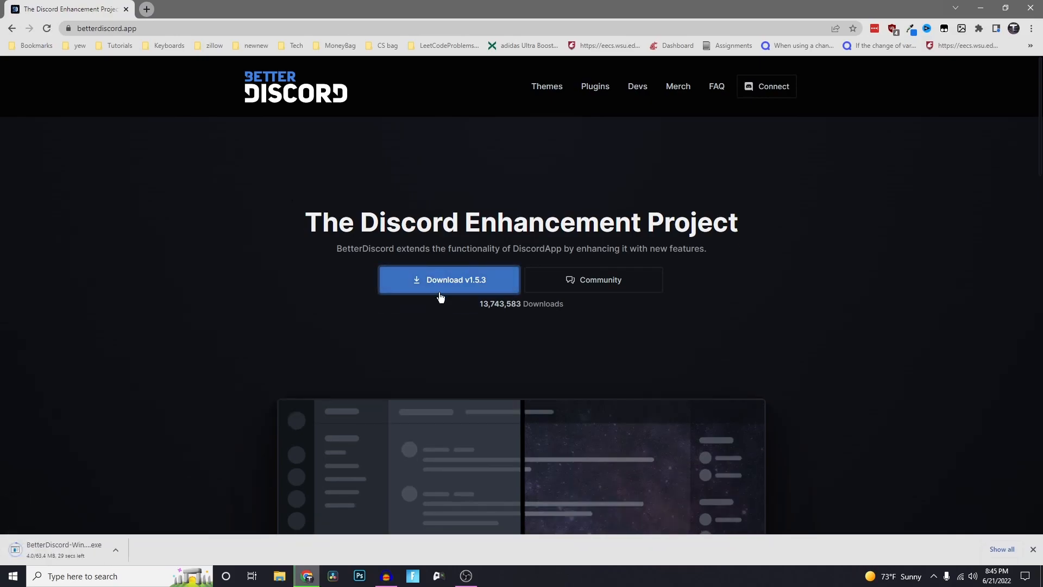
{"action": "mouse_move", "coordinate": [407, 308]}
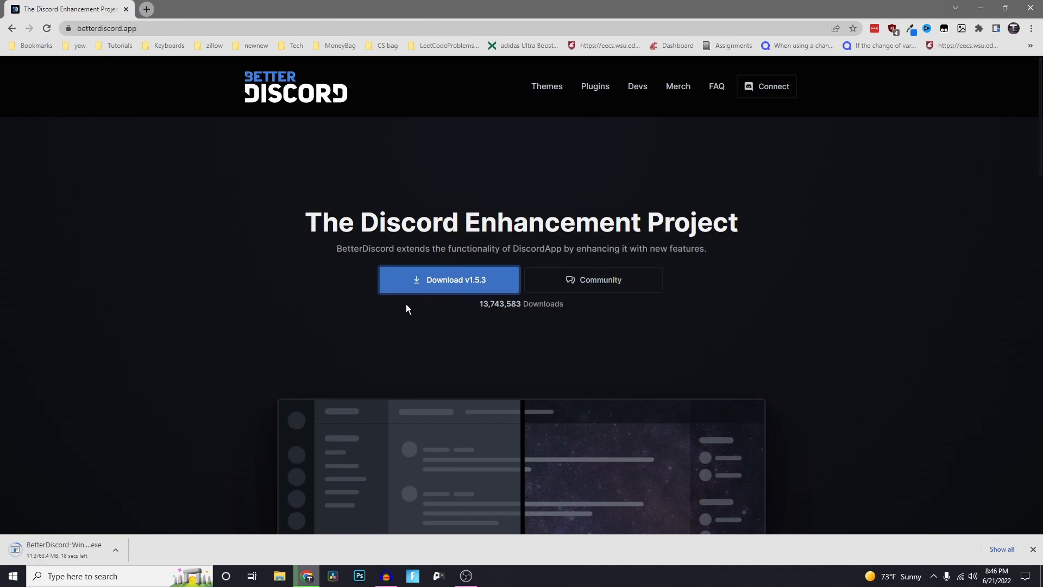
{"action": "mouse_move", "coordinate": [371, 326]}
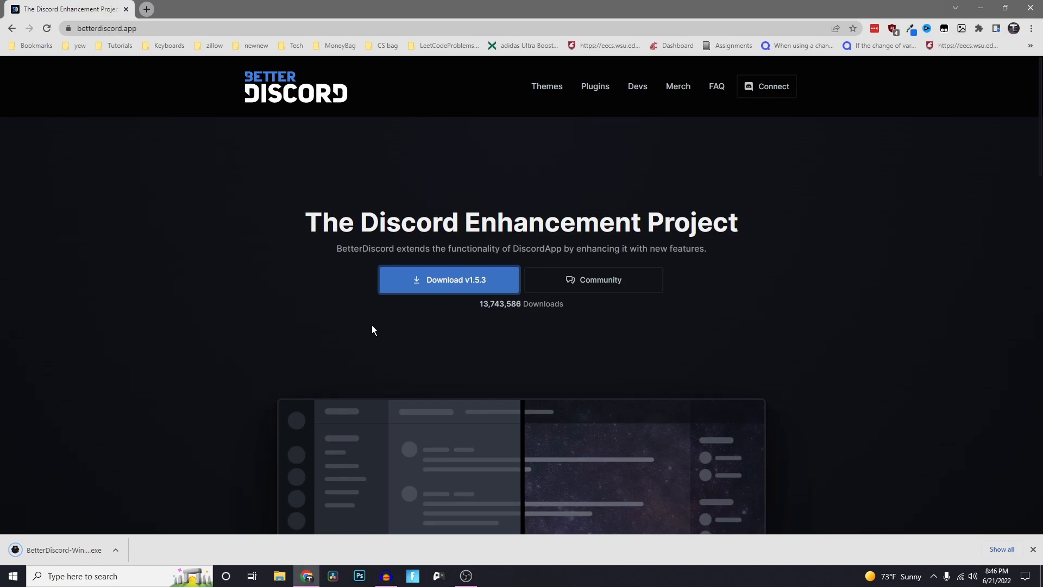
{"action": "left_click", "coordinate": [114, 550]}
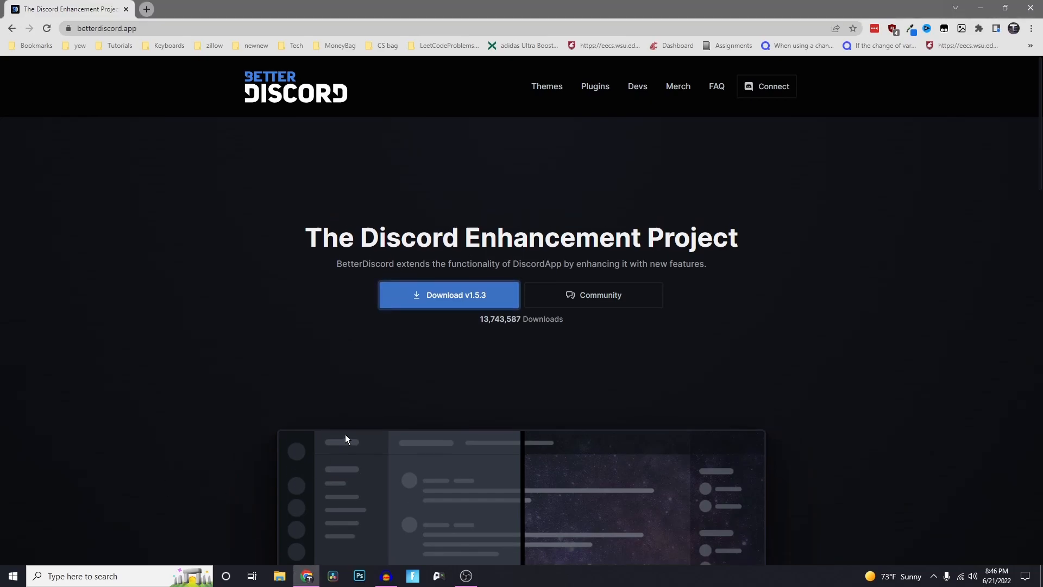
{"action": "mouse_move", "coordinate": [338, 433]}
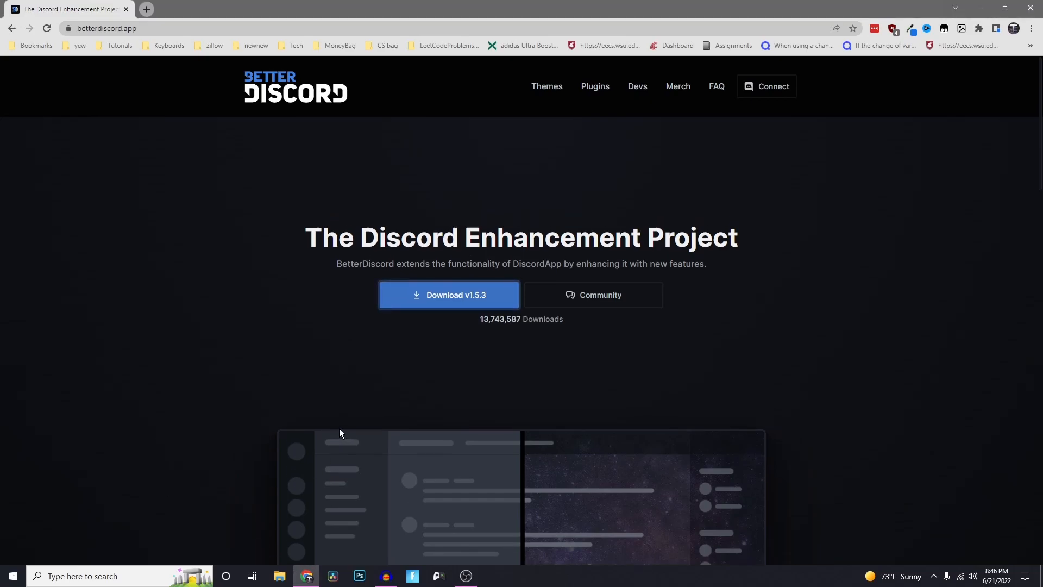
Accept the license and install BetterDiscord into the stable Discord client
{"action": "left_click", "coordinate": [448, 294]}
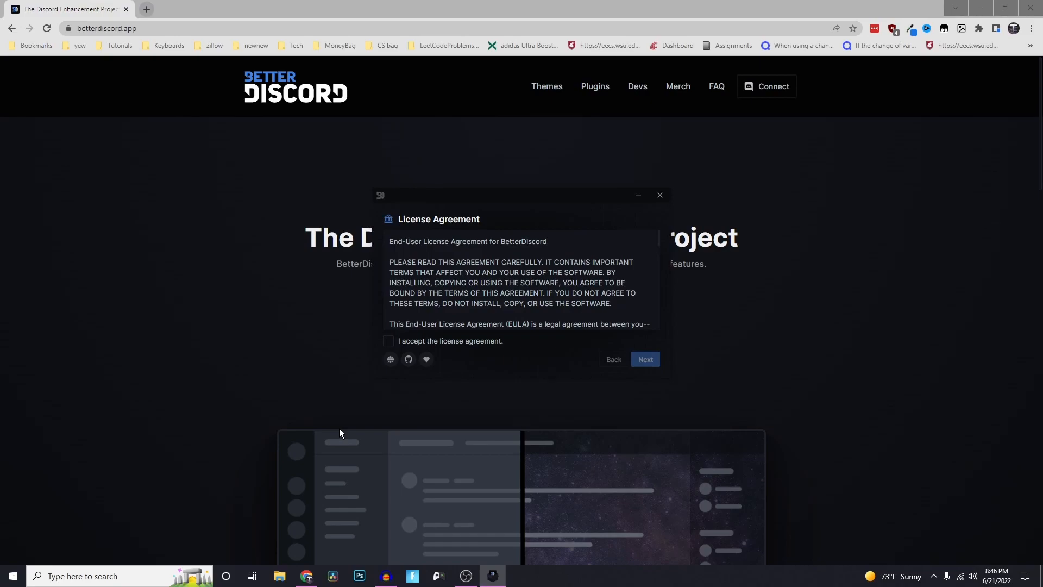
{"action": "mouse_move", "coordinate": [405, 350]}
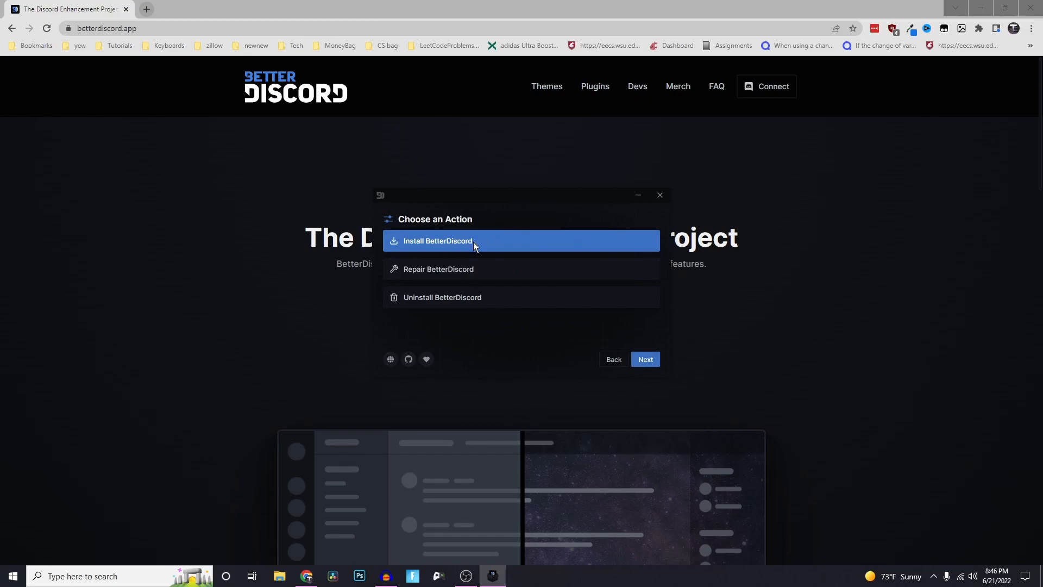
{"action": "mouse_move", "coordinate": [450, 300]}
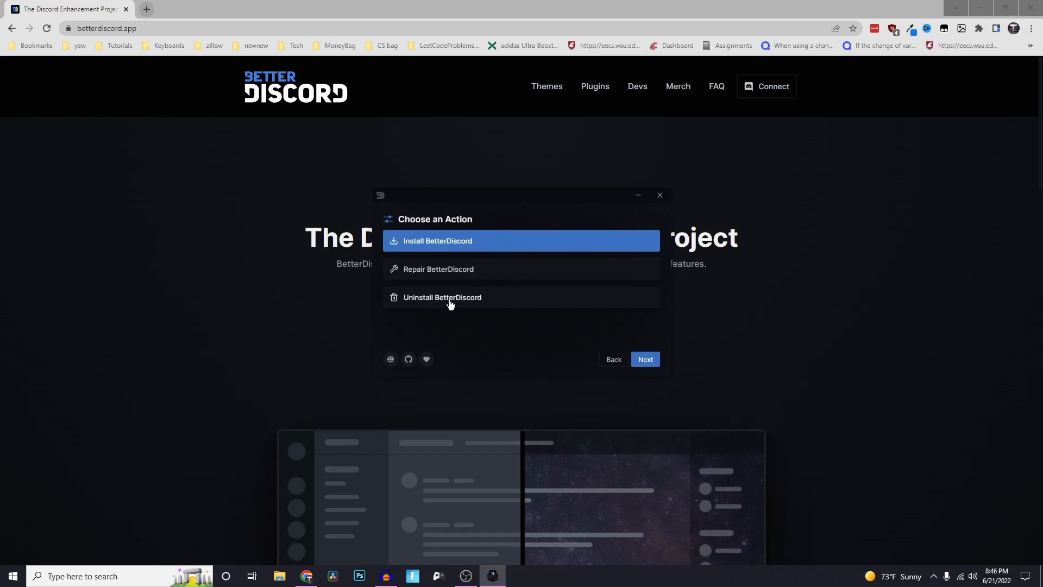
{"action": "left_click", "coordinate": [441, 297]}
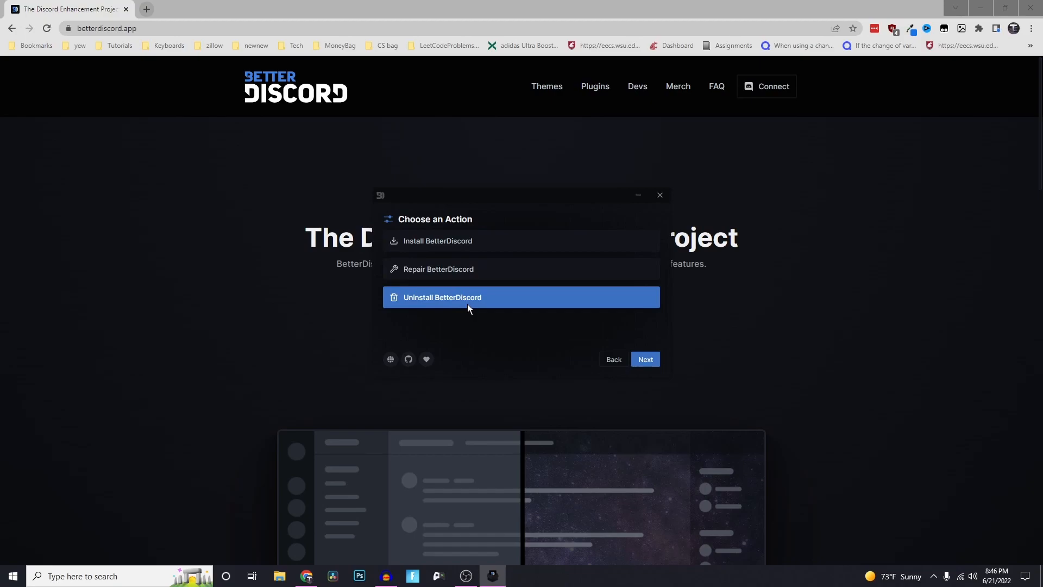
{"action": "mouse_move", "coordinate": [454, 279]}
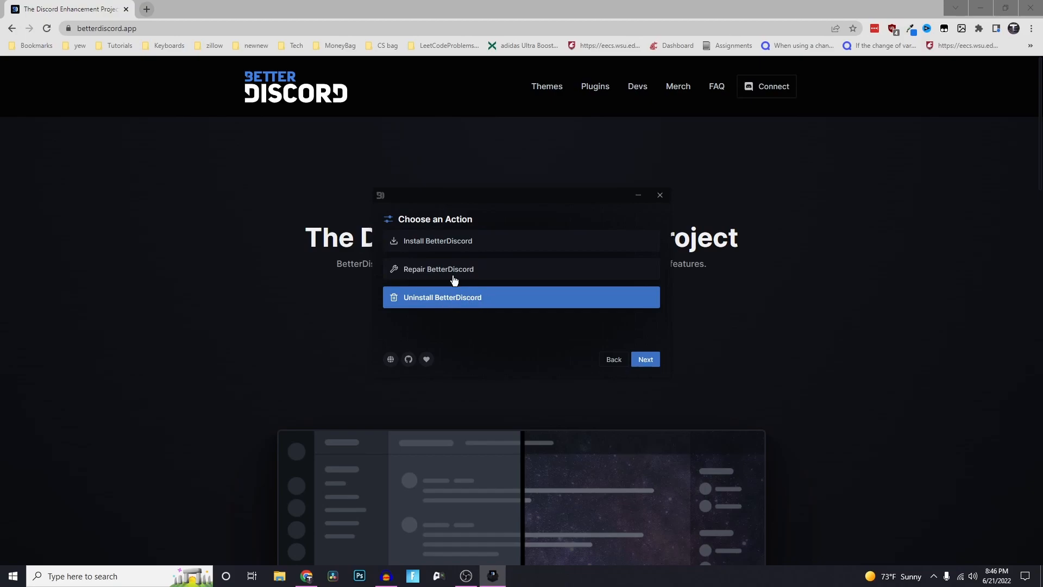
{"action": "left_click", "coordinate": [436, 240]}
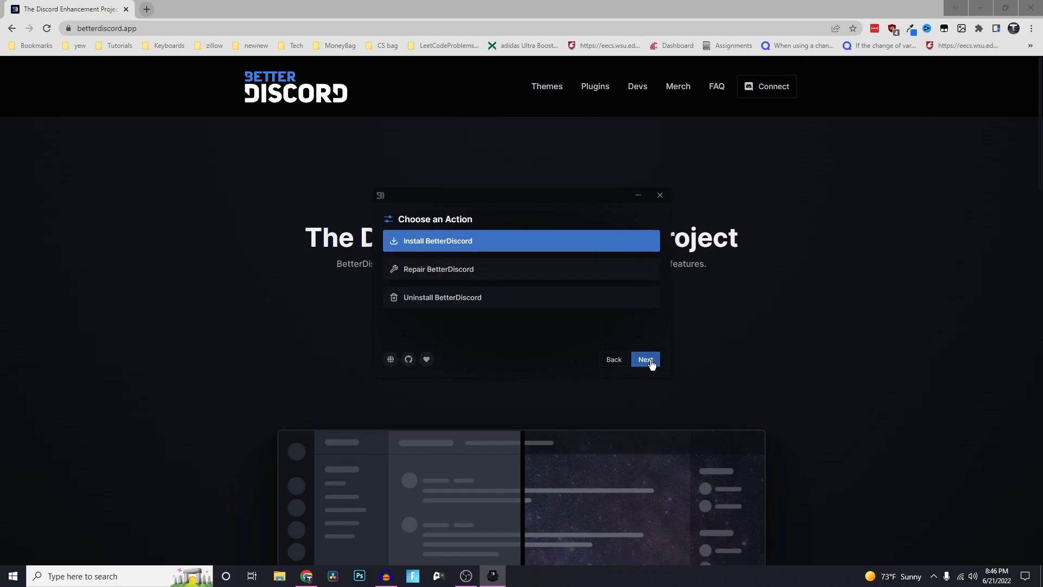
{"action": "left_click", "coordinate": [643, 359]}
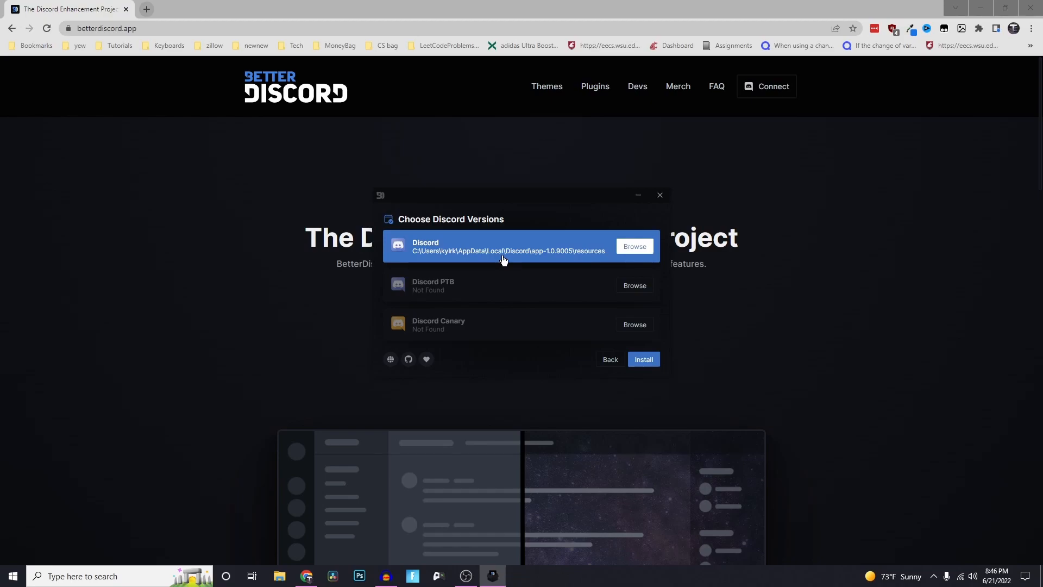
{"action": "left_click", "coordinate": [643, 359]}
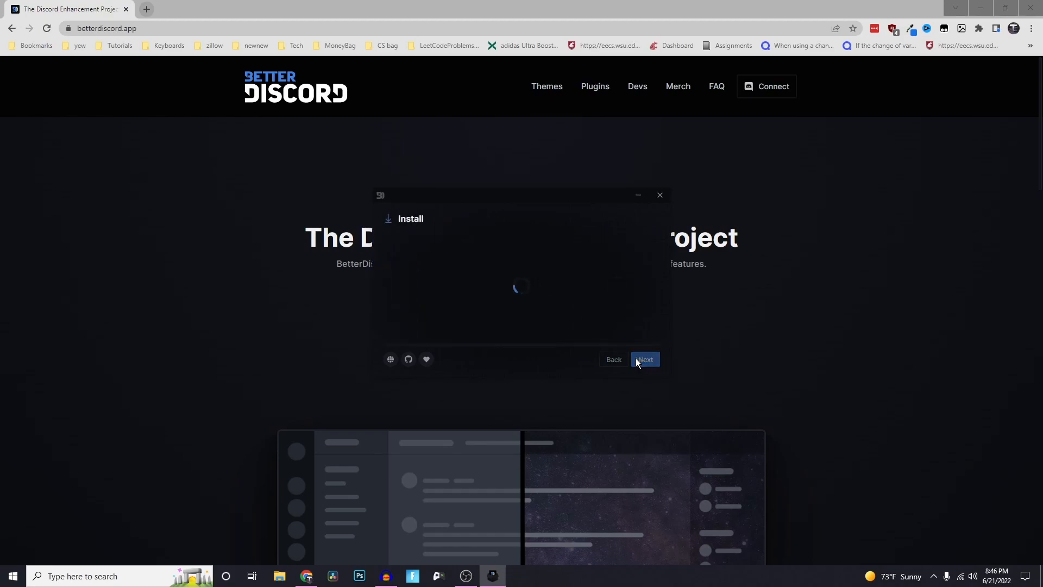
{"action": "left_click", "coordinate": [643, 359]}
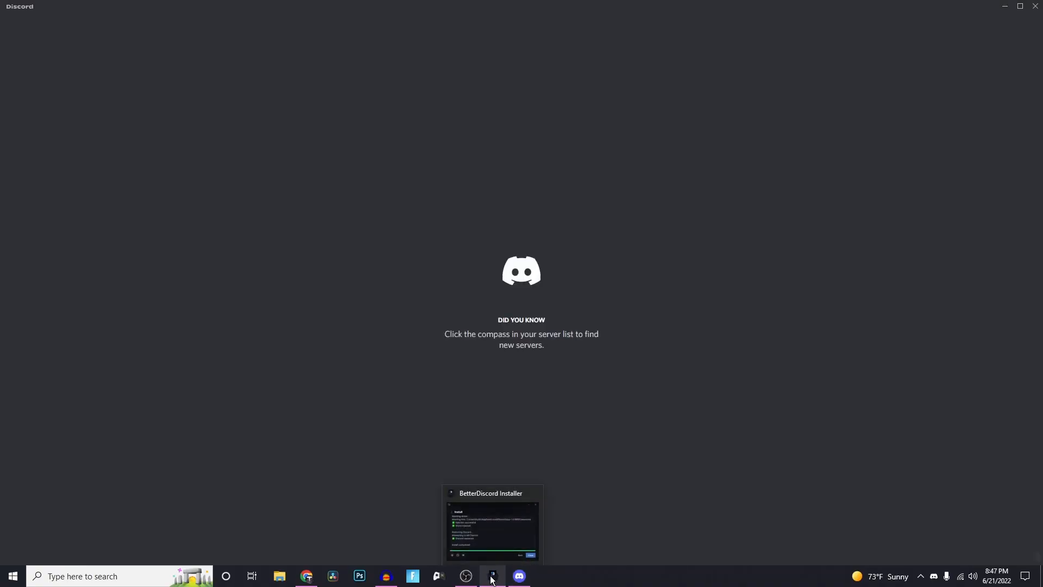
Open Discord's User Settings and check the new BETTERDISCORD settings, plugins and themes pages
{"action": "left_click", "coordinate": [519, 575]}
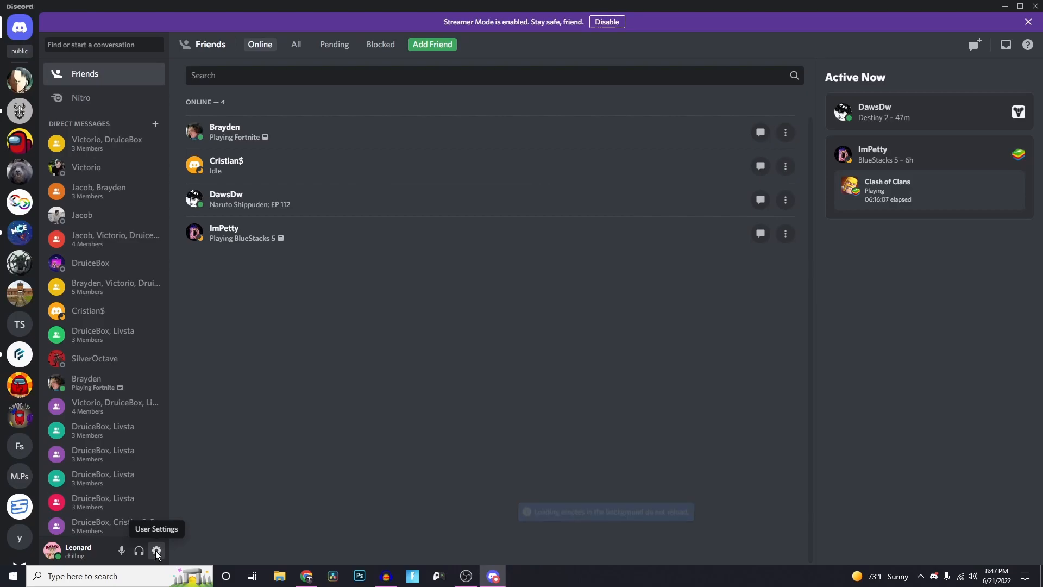
{"action": "left_click", "coordinate": [157, 550]}
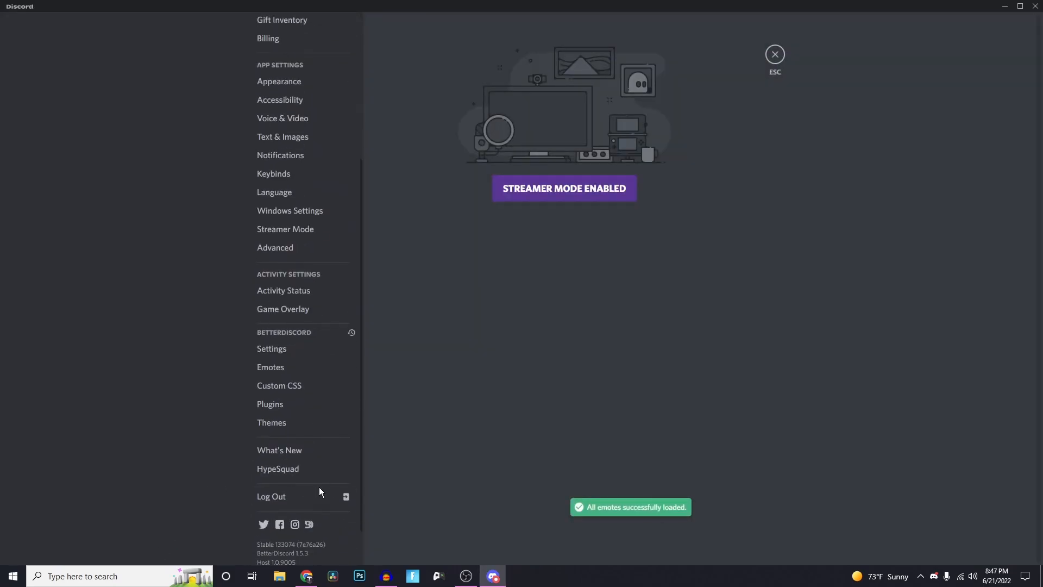
{"action": "mouse_move", "coordinate": [271, 349]}
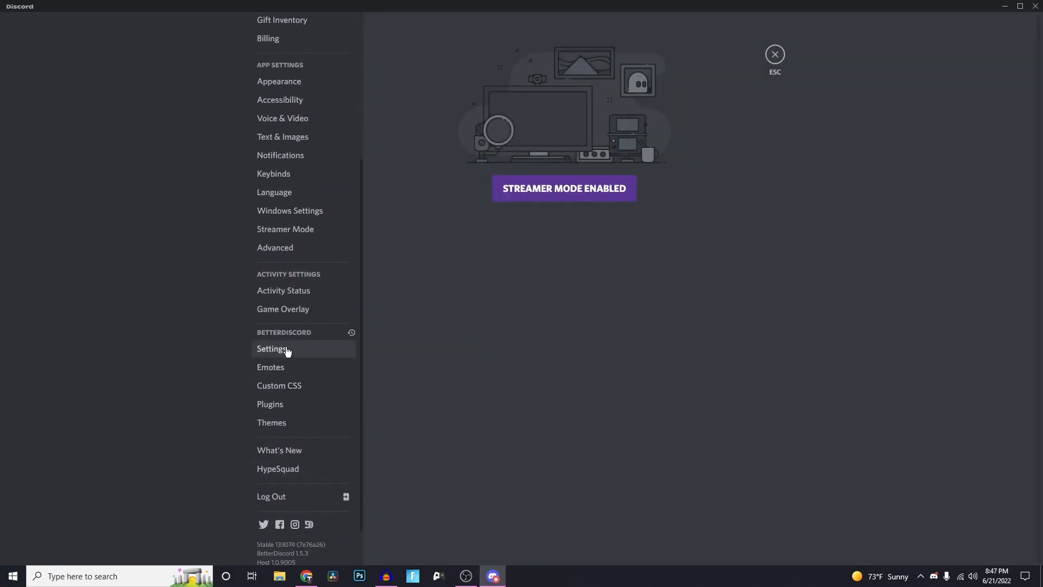
{"action": "mouse_move", "coordinate": [289, 404]}
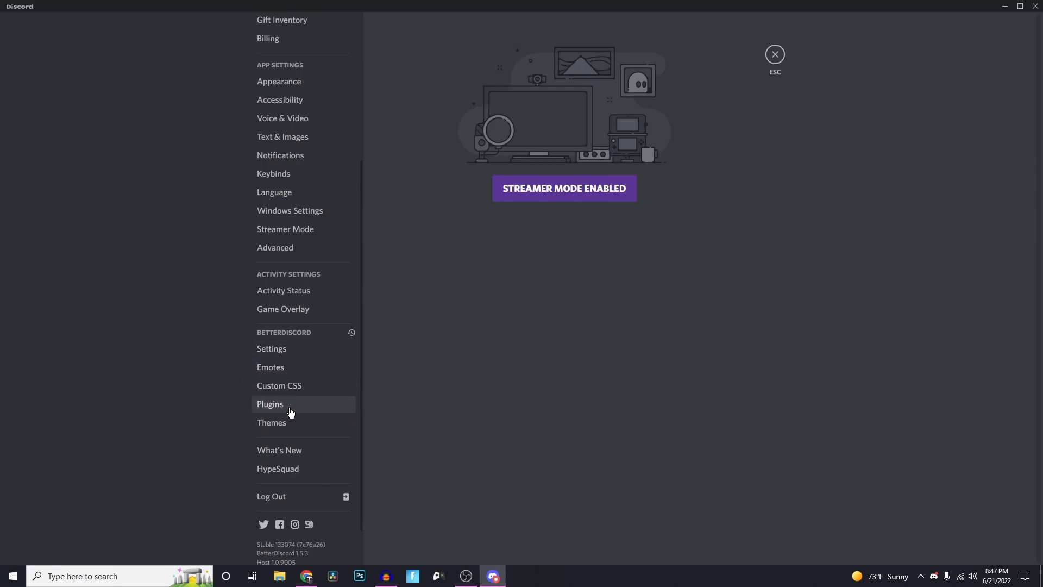
{"action": "mouse_move", "coordinate": [285, 386]}
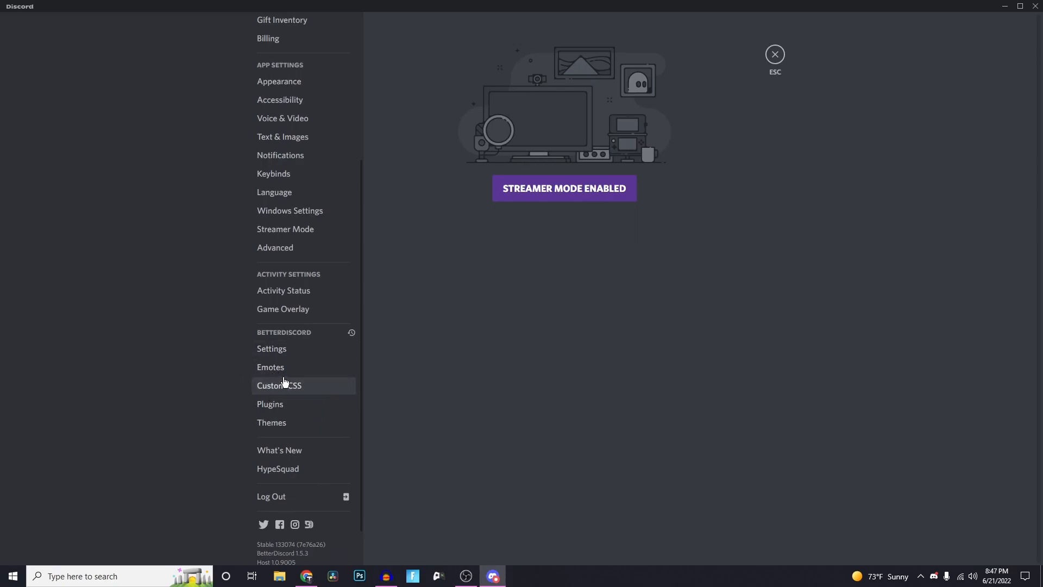
{"action": "mouse_move", "coordinate": [456, 288]}
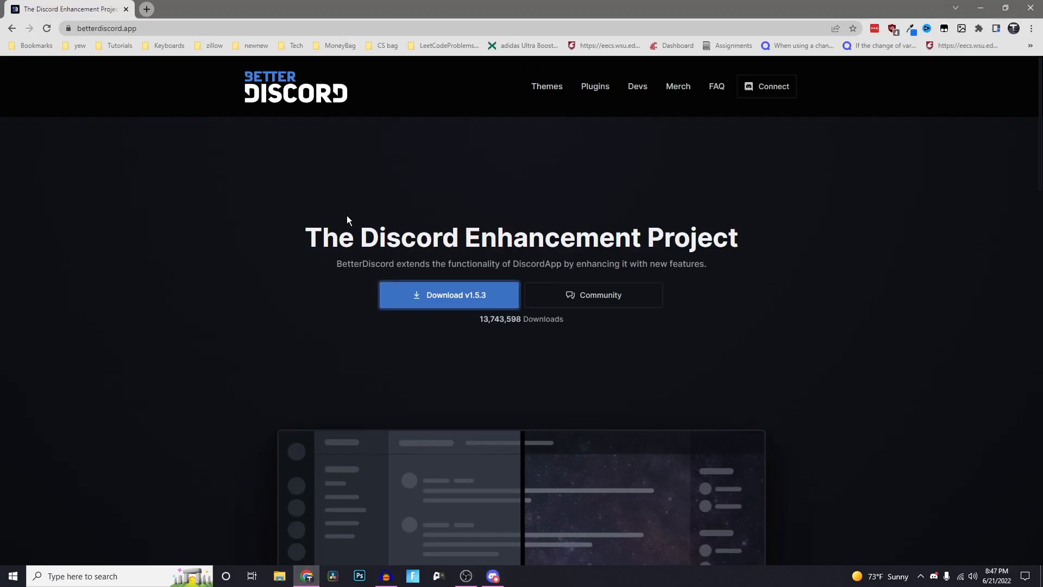
{"action": "mouse_move", "coordinate": [320, 115]}
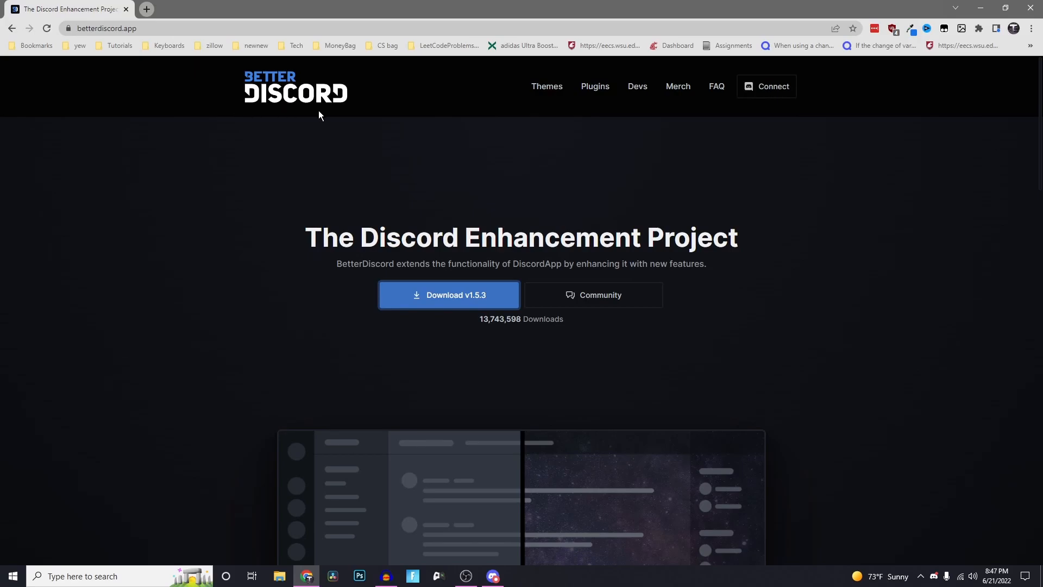
Download the Fallout 4 Terminal theme from the BetterDiscord gallery and show it in its folder
{"action": "left_click", "coordinate": [546, 86]}
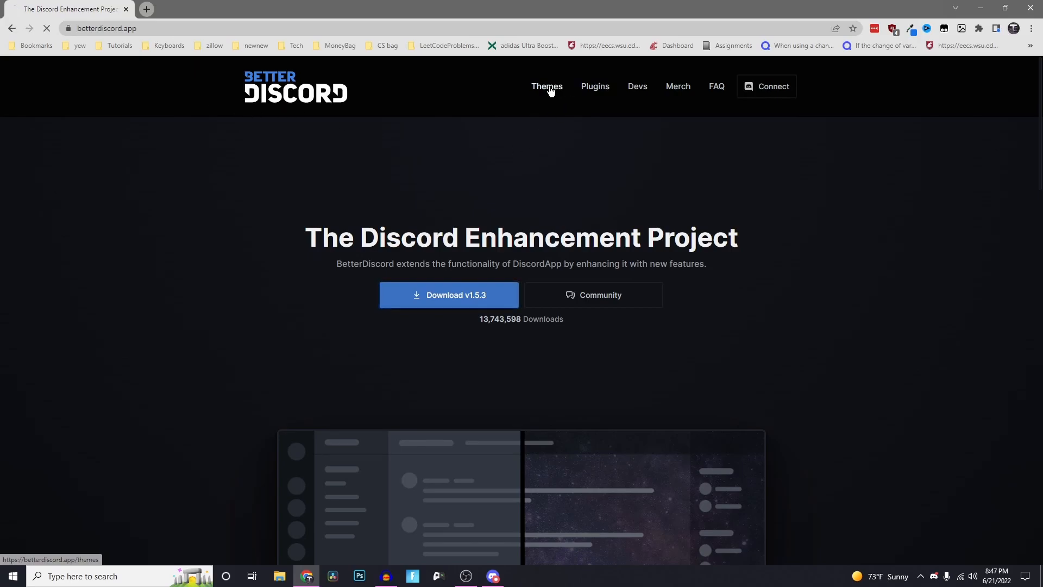
{"action": "left_click", "coordinate": [546, 86]}
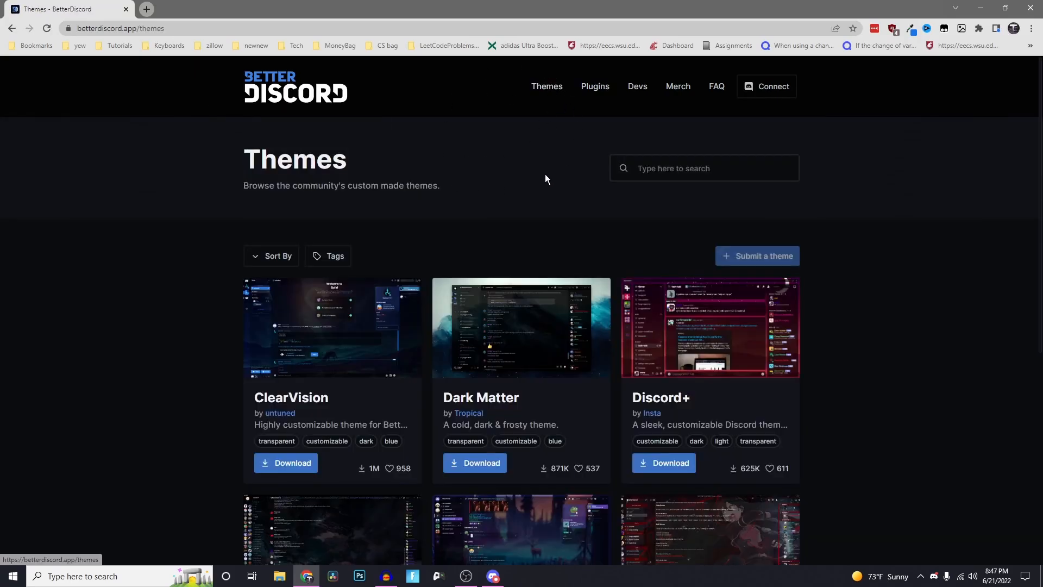
{"action": "scroll", "scroll_direction": "down", "scroll_amount": 3}
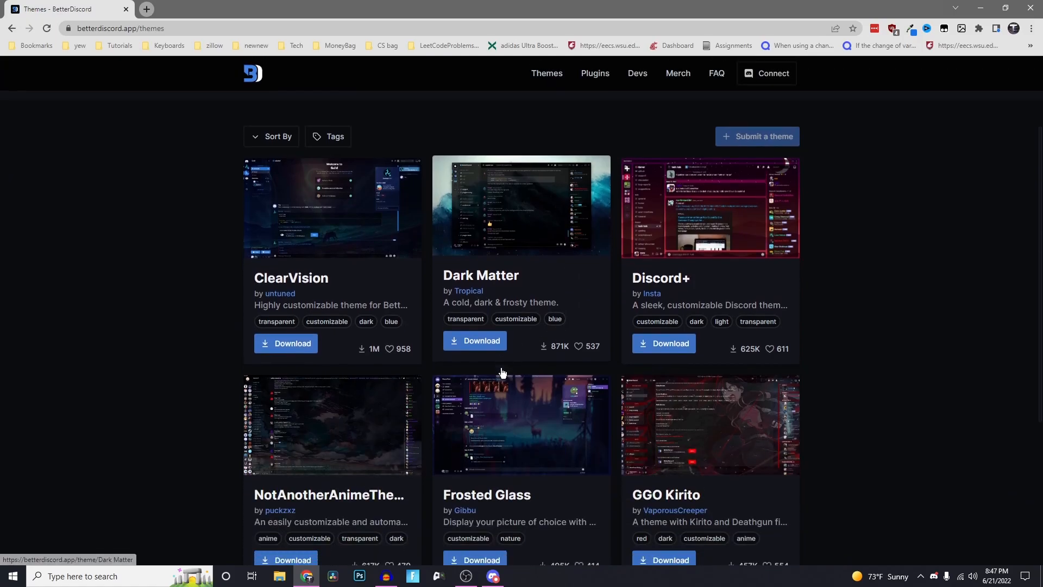
{"action": "scroll", "scroll_direction": "down", "scroll_amount": 3}
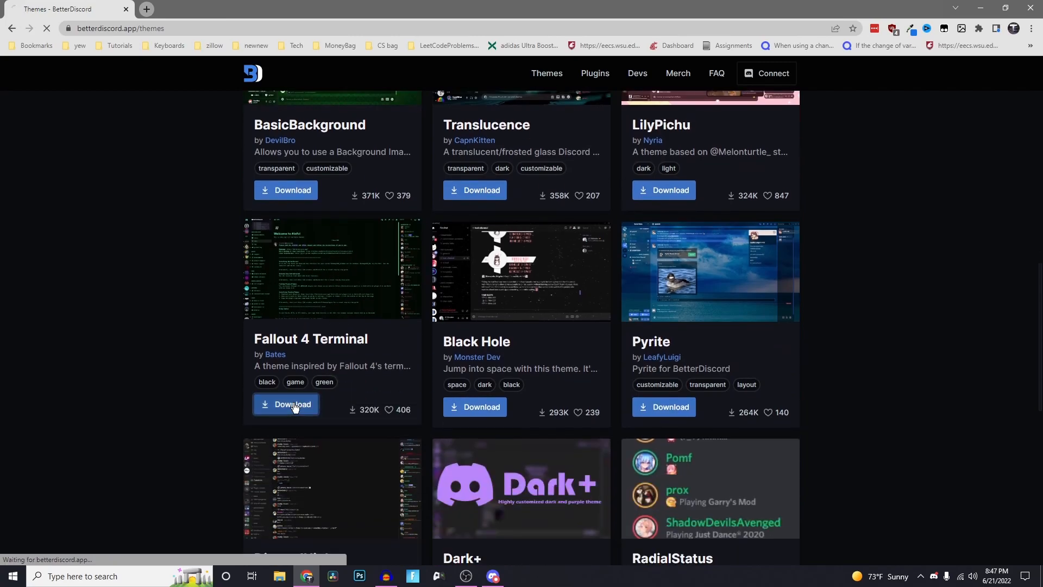
{"action": "left_click", "coordinate": [114, 553]}
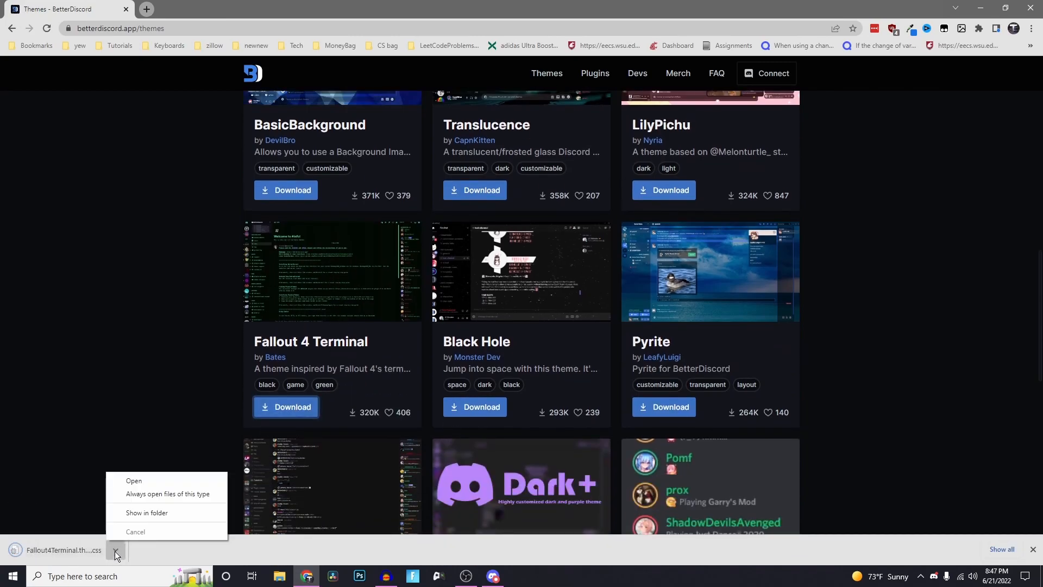
{"action": "left_click", "coordinate": [146, 513]}
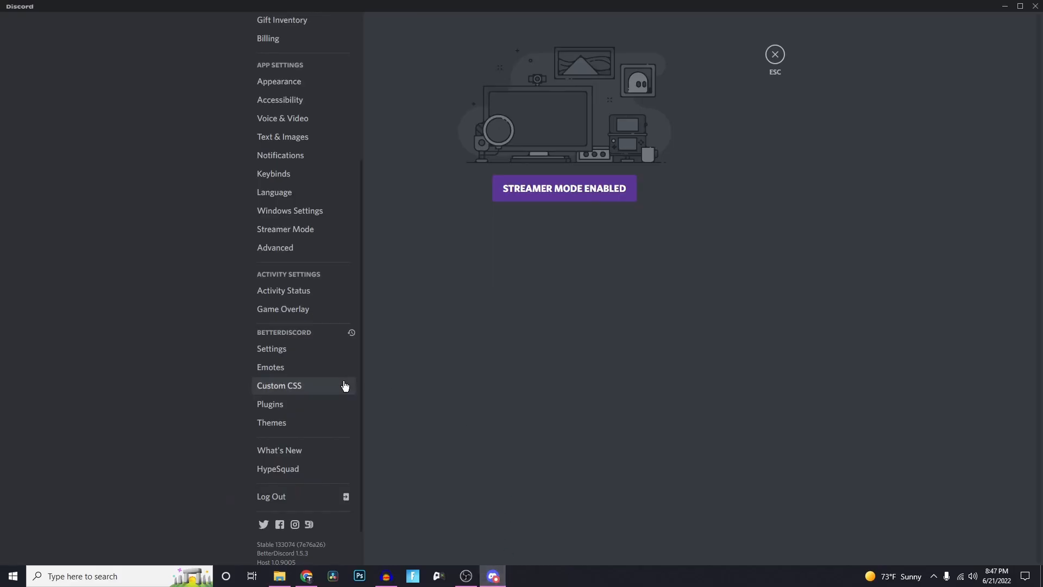
Move Fallout4Terminal.theme.css from Downloads into the BetterDiscord themes folder
{"action": "left_click", "coordinate": [272, 422]}
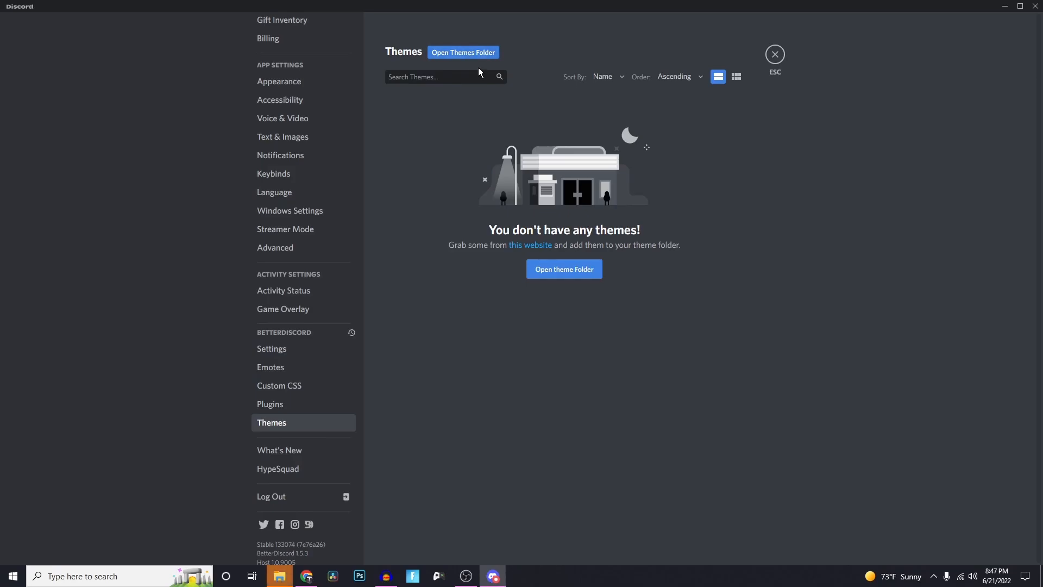
{"action": "mouse_move", "coordinate": [325, 407]}
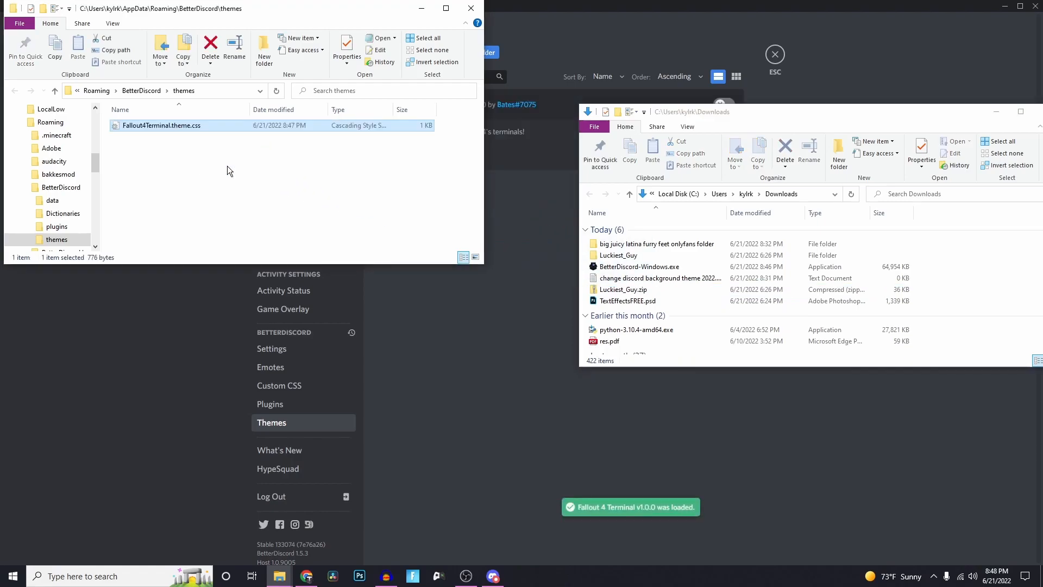
{"action": "left_click", "coordinate": [471, 8]}
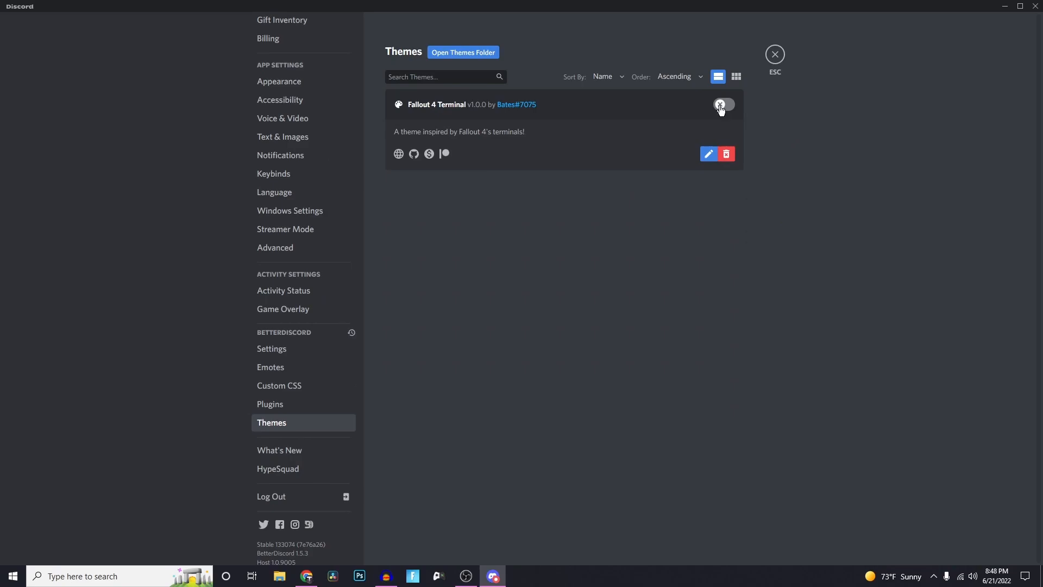
Toggle on Fallout 4 Terminal and close settings to the green terminal-styled friends view
{"action": "left_click", "coordinate": [722, 104]}
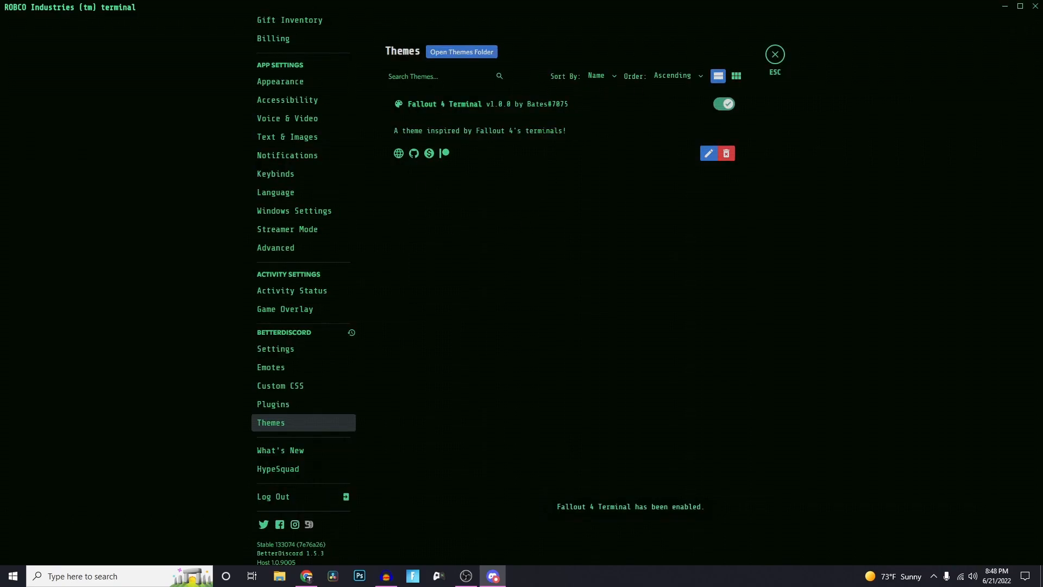
{"action": "mouse_move", "coordinate": [575, 190]}
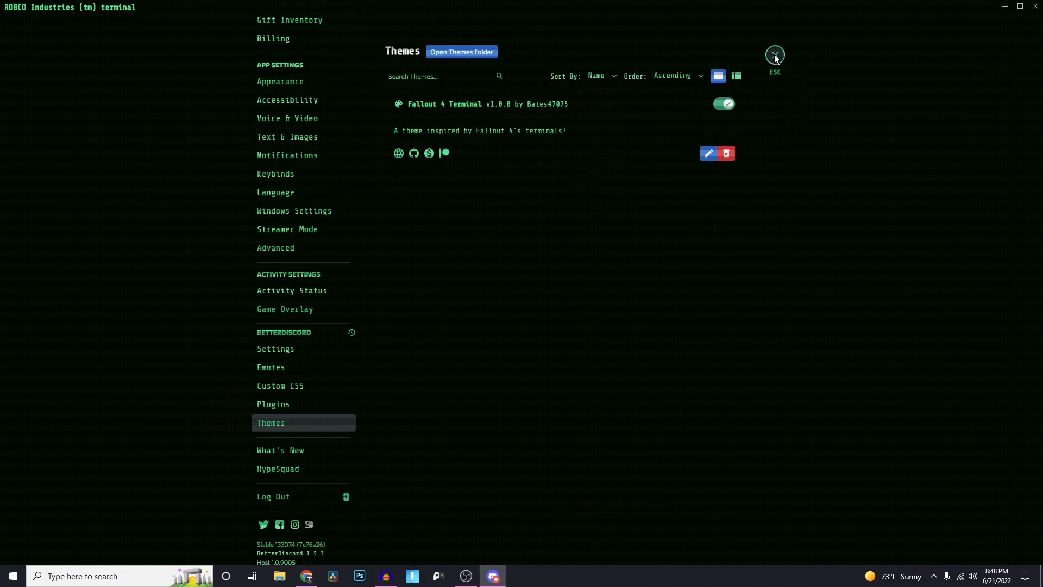
{"action": "left_click", "coordinate": [774, 54]}
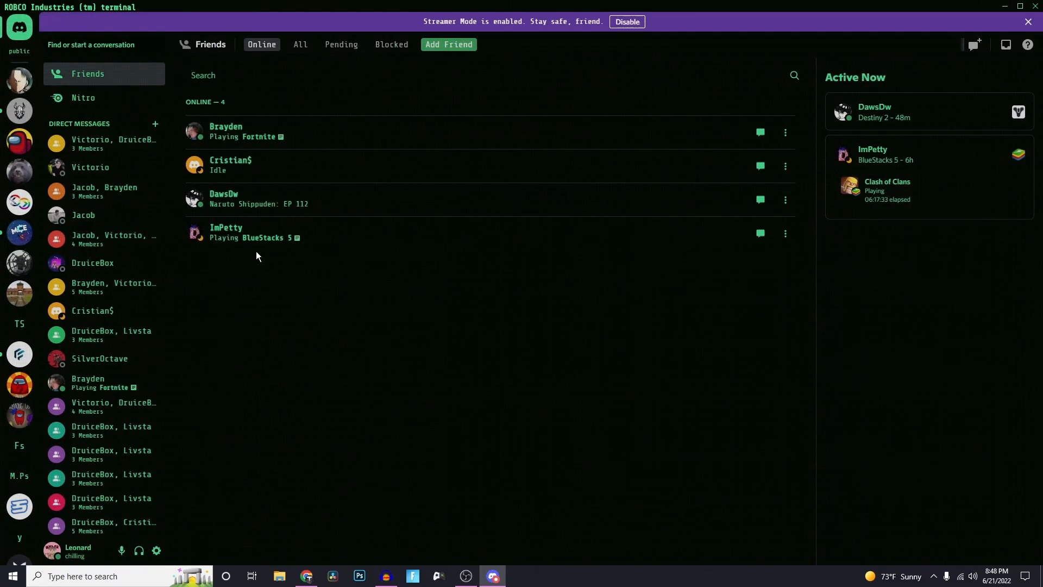
{"action": "mouse_move", "coordinate": [320, 310]}
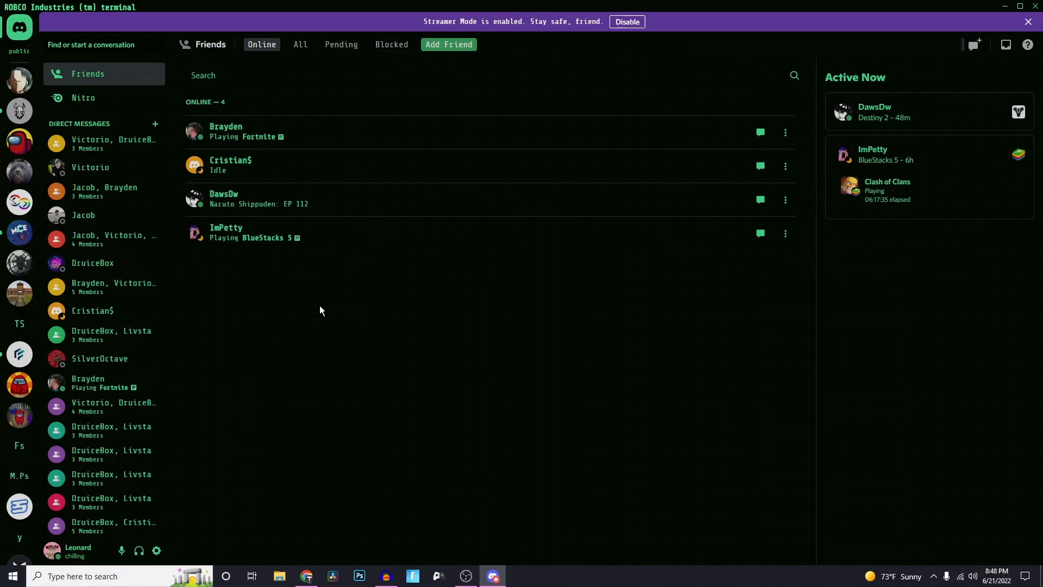
{"action": "mouse_move", "coordinate": [272, 297]}
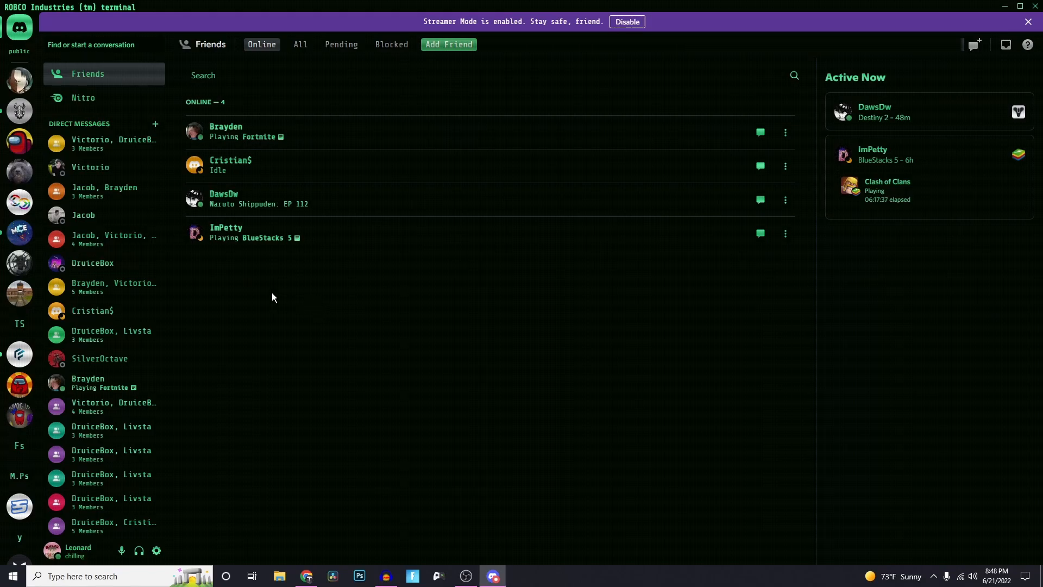